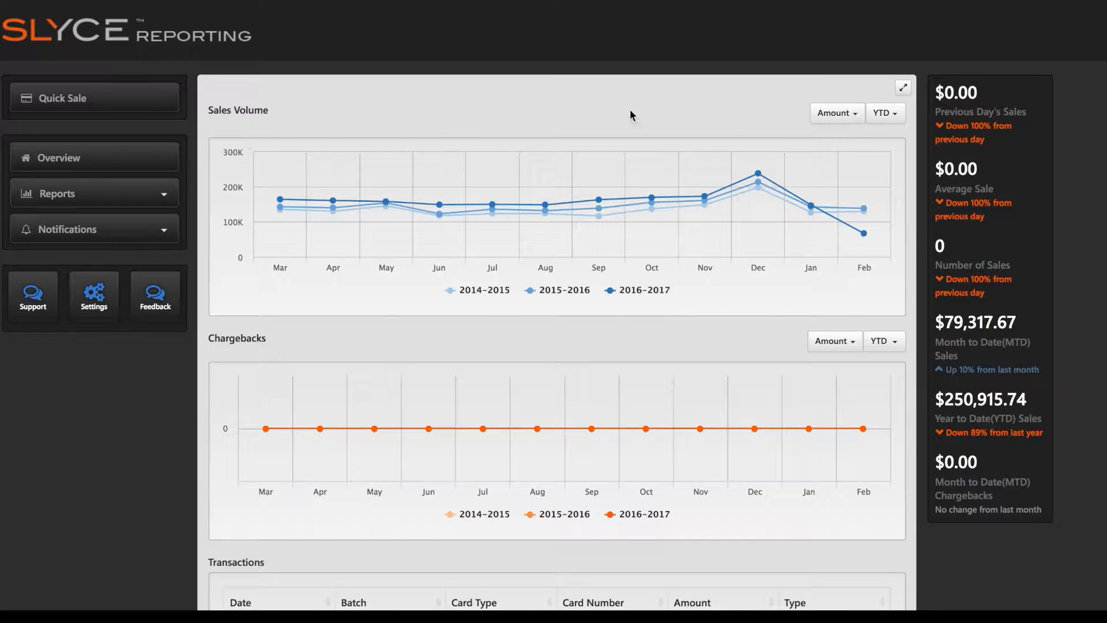
# Show the overview sales volume chart as transaction counts with a different period.
pyautogui.click(836, 113)
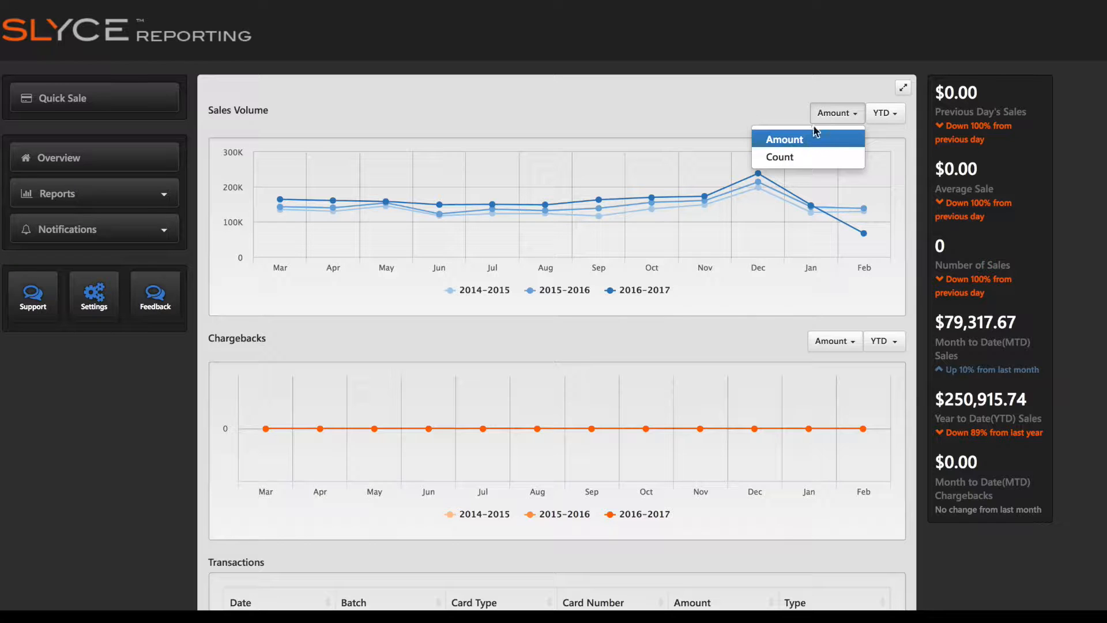
pyautogui.click(781, 156)
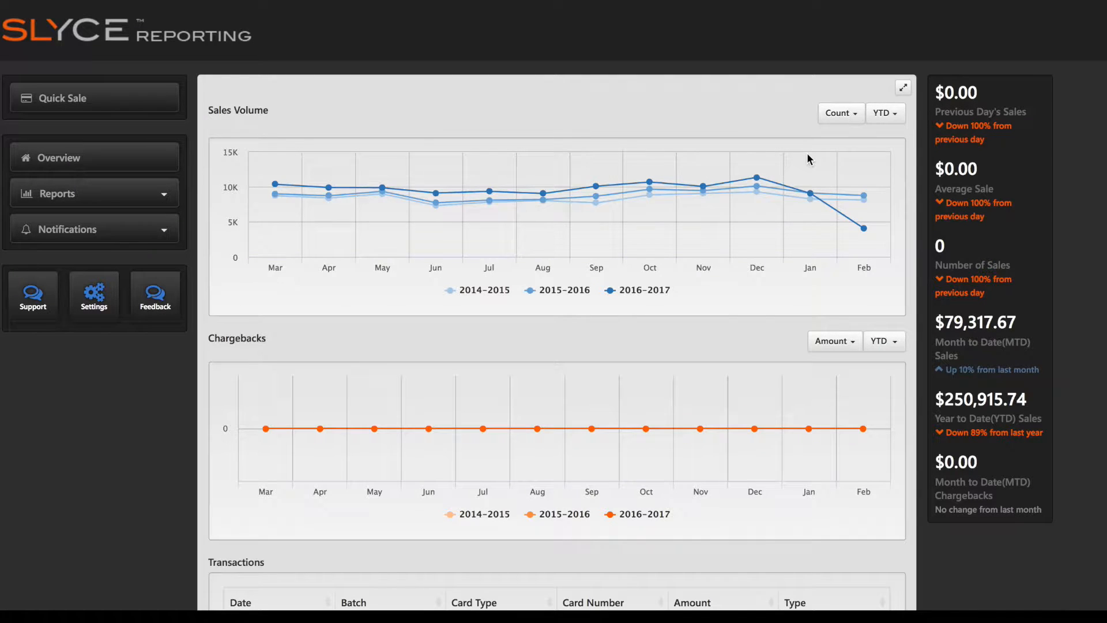
pyautogui.click(883, 113)
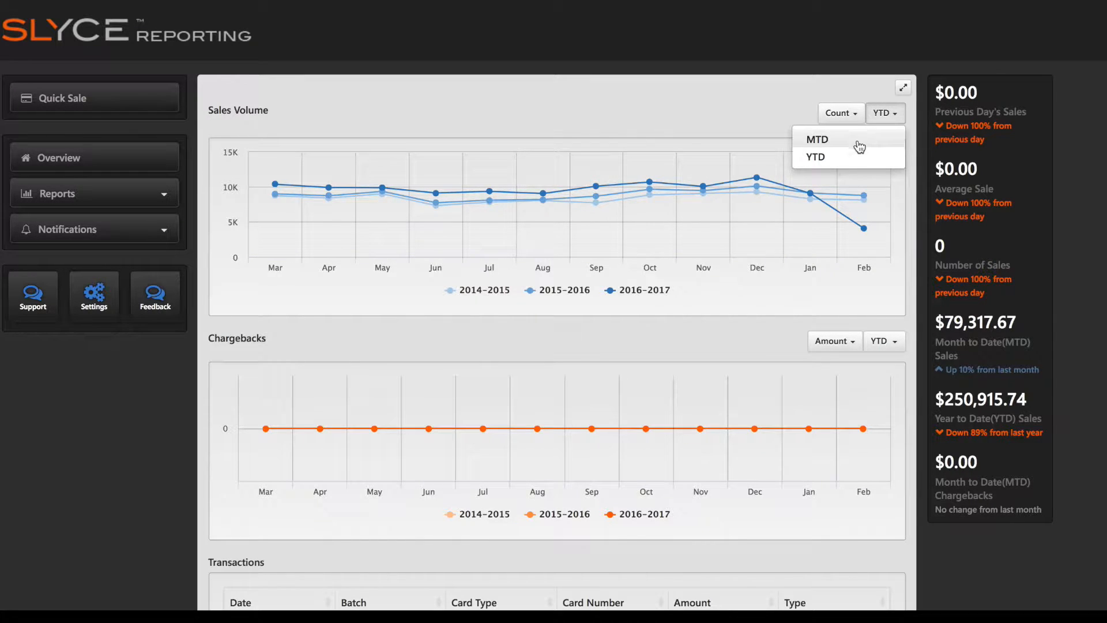
pyautogui.click(816, 139)
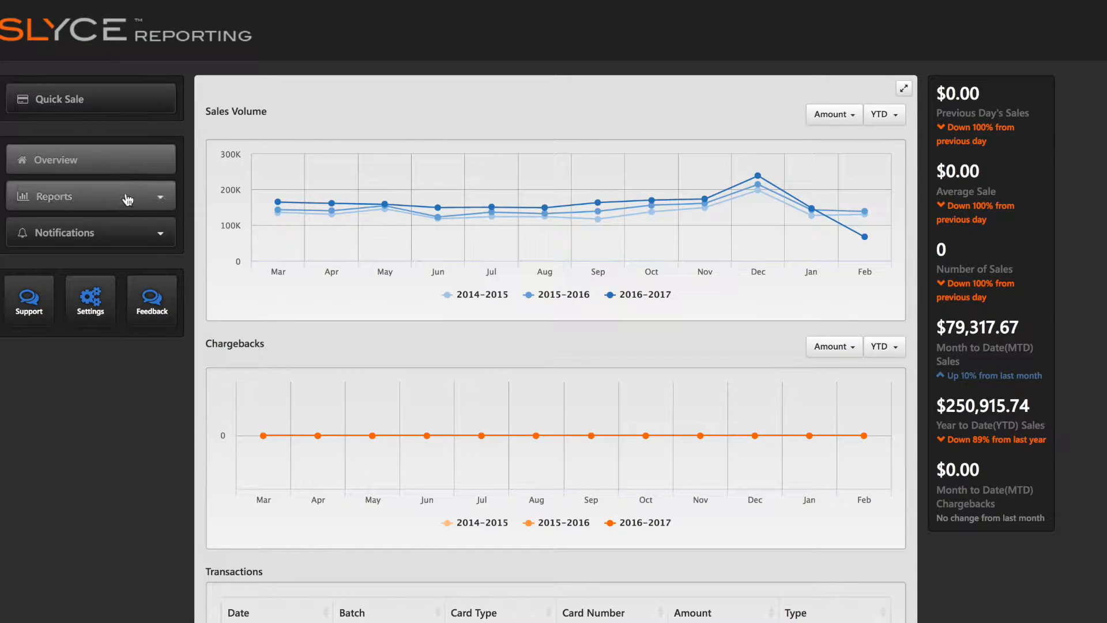
# Open the Transactions report and widen its start date to January 1, 2017.
pyautogui.click(64, 196)
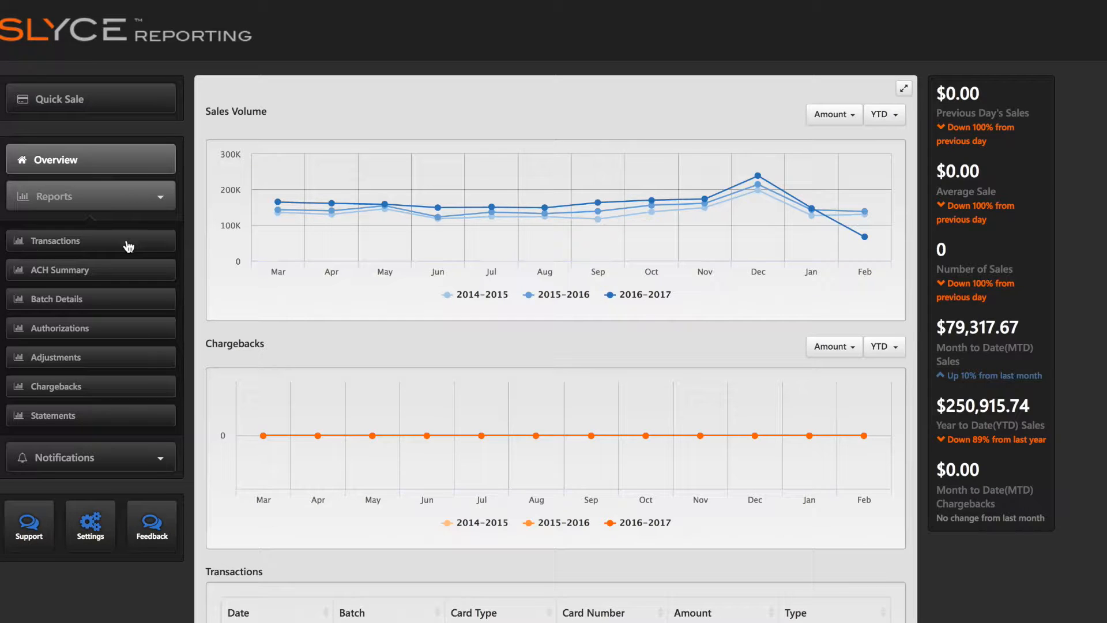
pyautogui.click(56, 240)
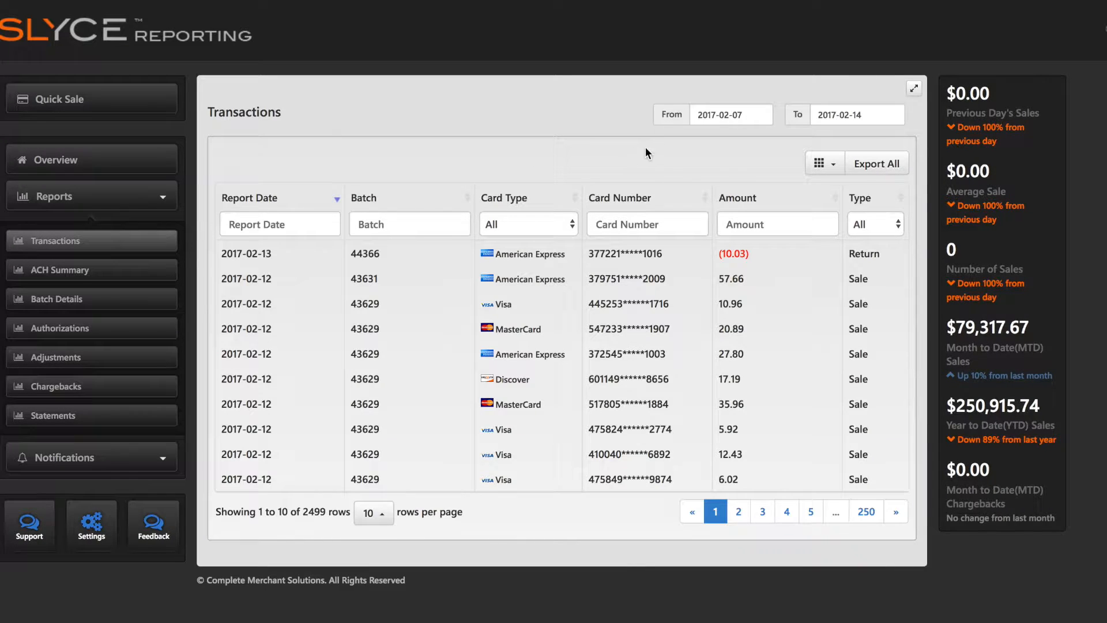
pyautogui.click(730, 114)
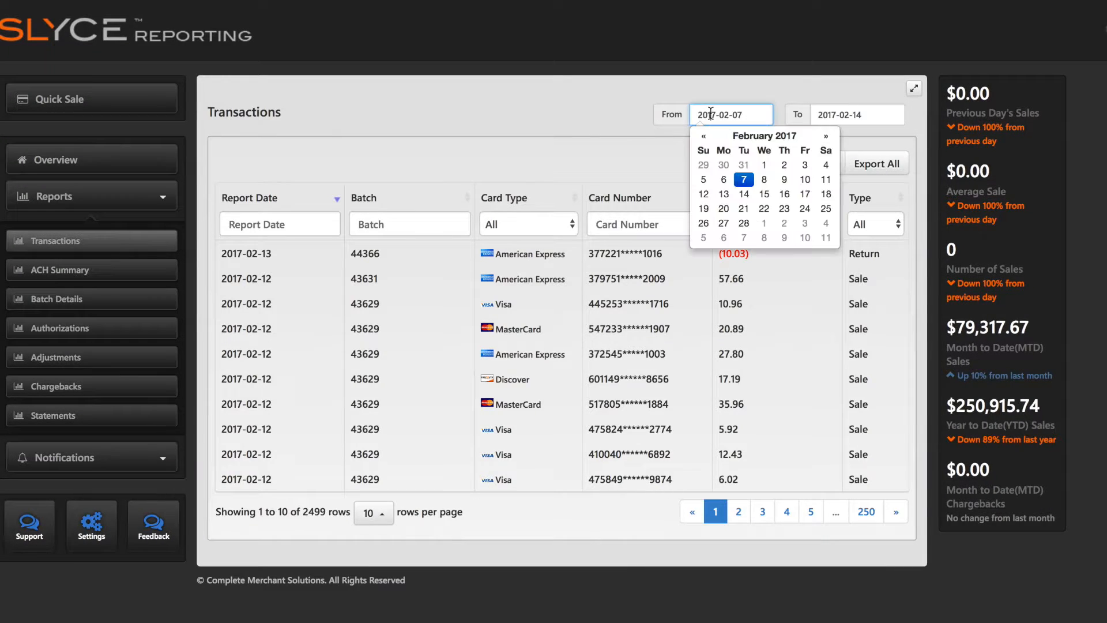
pyautogui.click(702, 135)
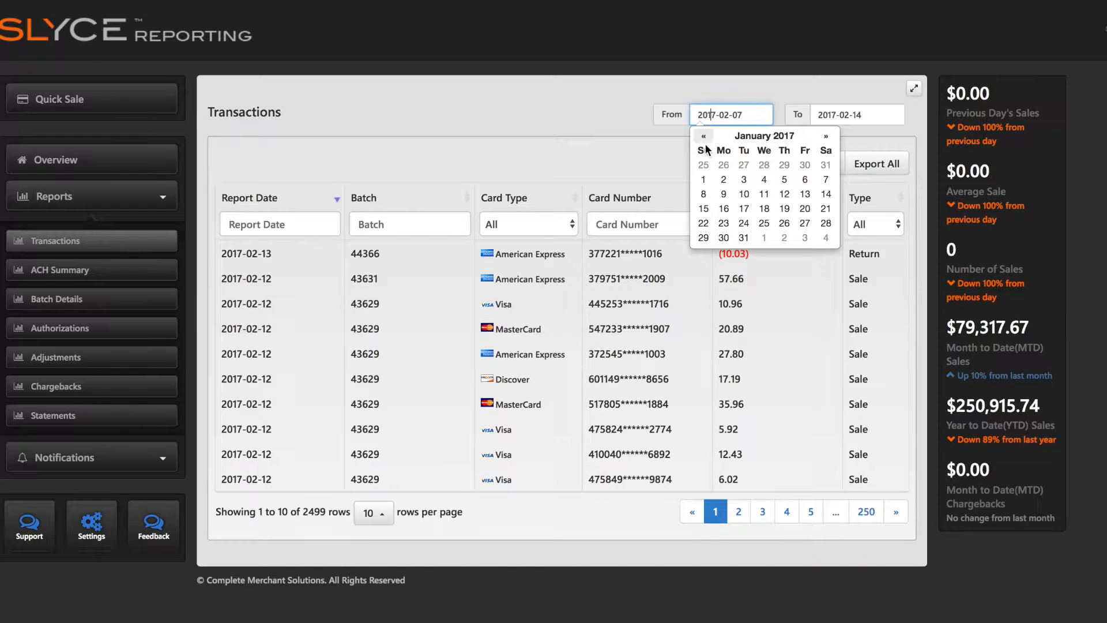
pyautogui.click(702, 180)
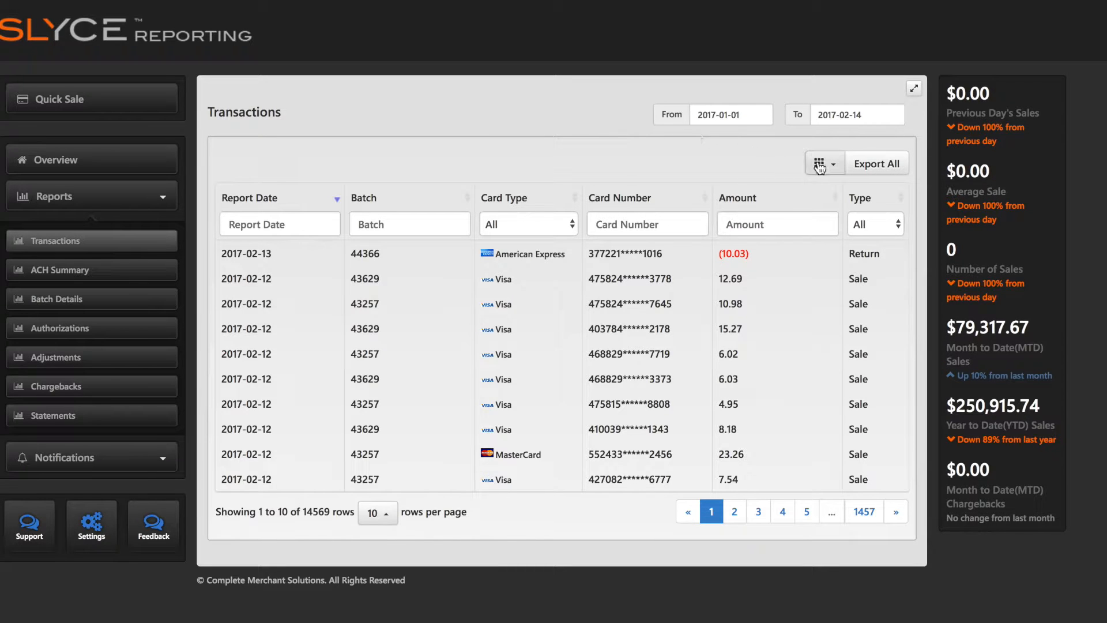
pyautogui.click(819, 163)
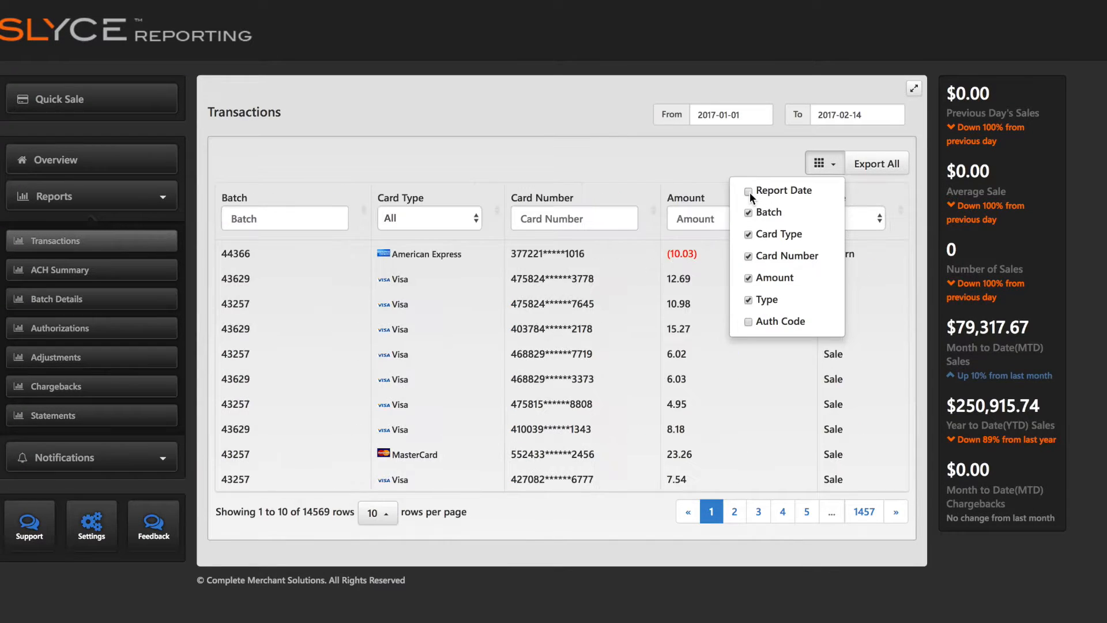
pyautogui.click(748, 212)
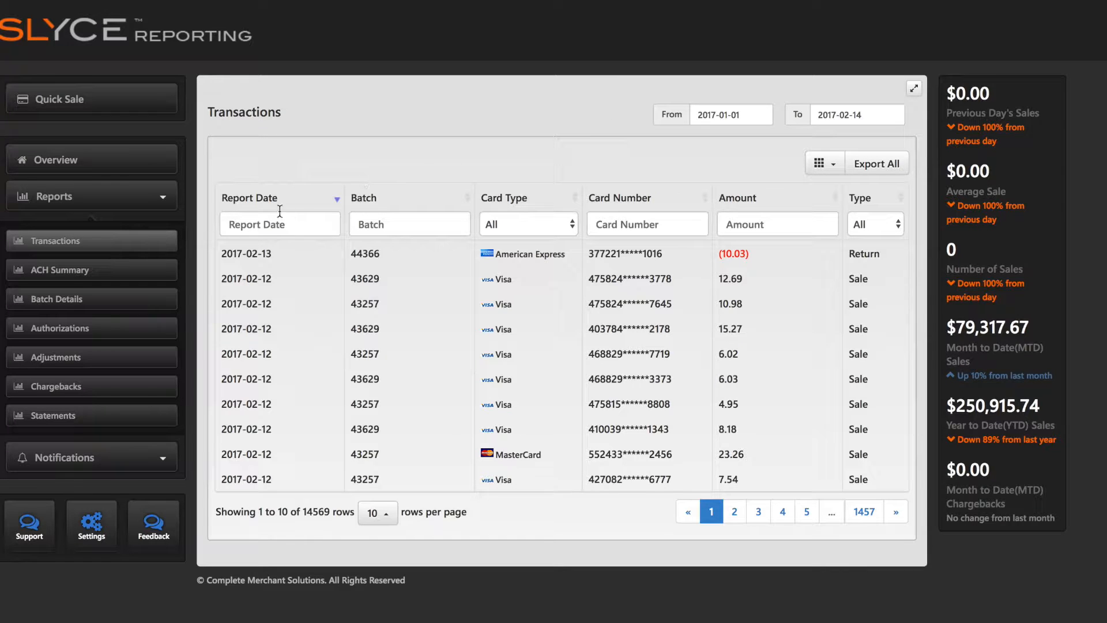
# Filter transactions to February 12, 2017 and to American Express, then reset card type to All.
pyautogui.click(279, 224)
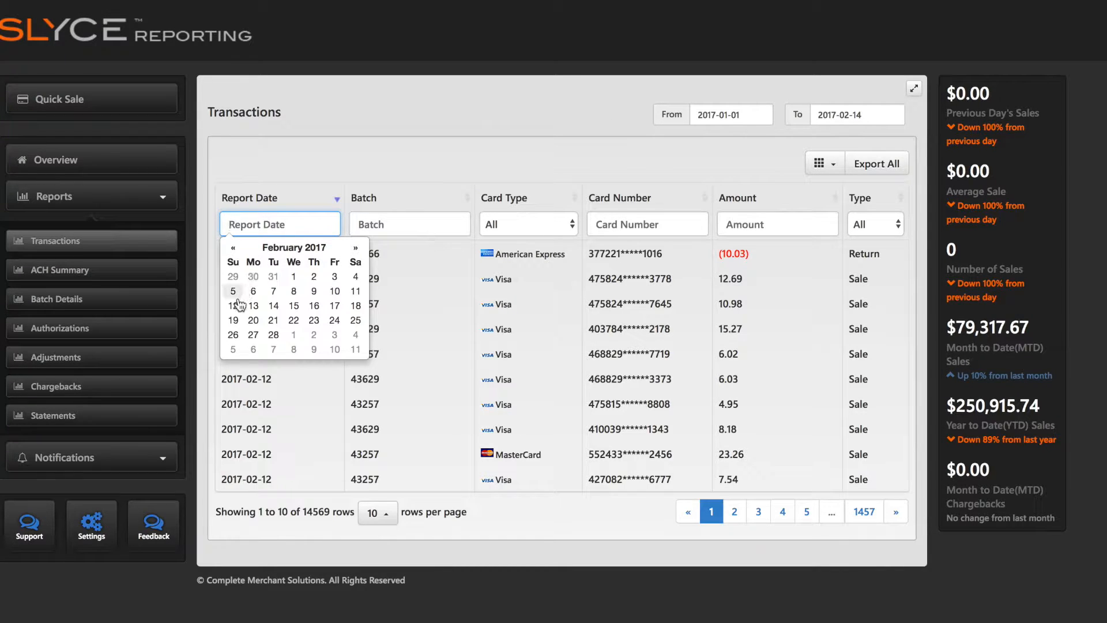
pyautogui.click(232, 304)
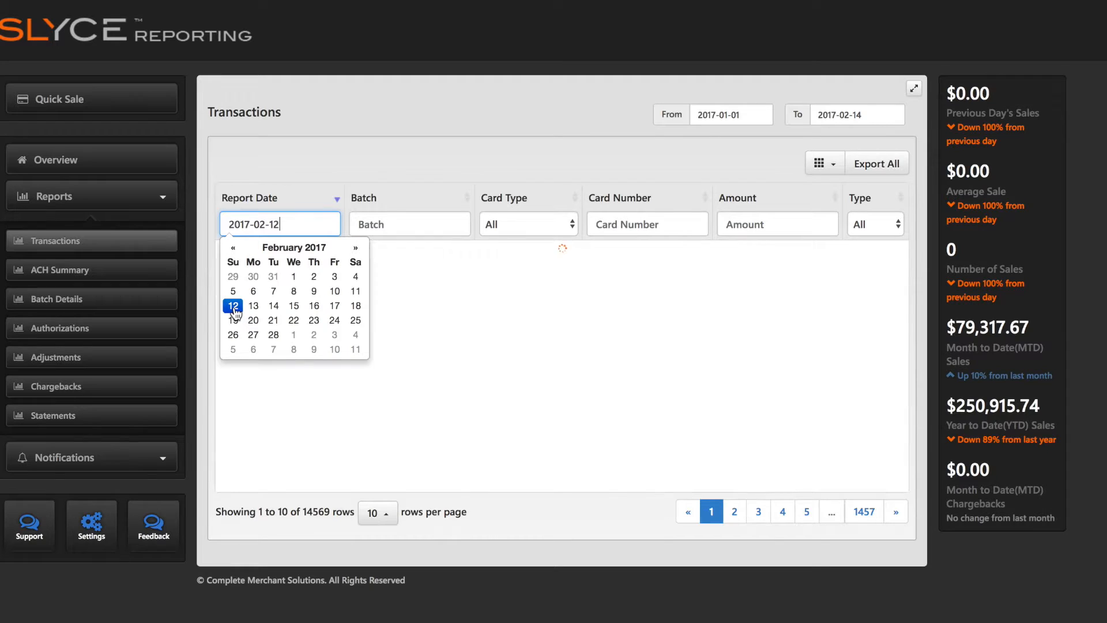
pyautogui.click(231, 304)
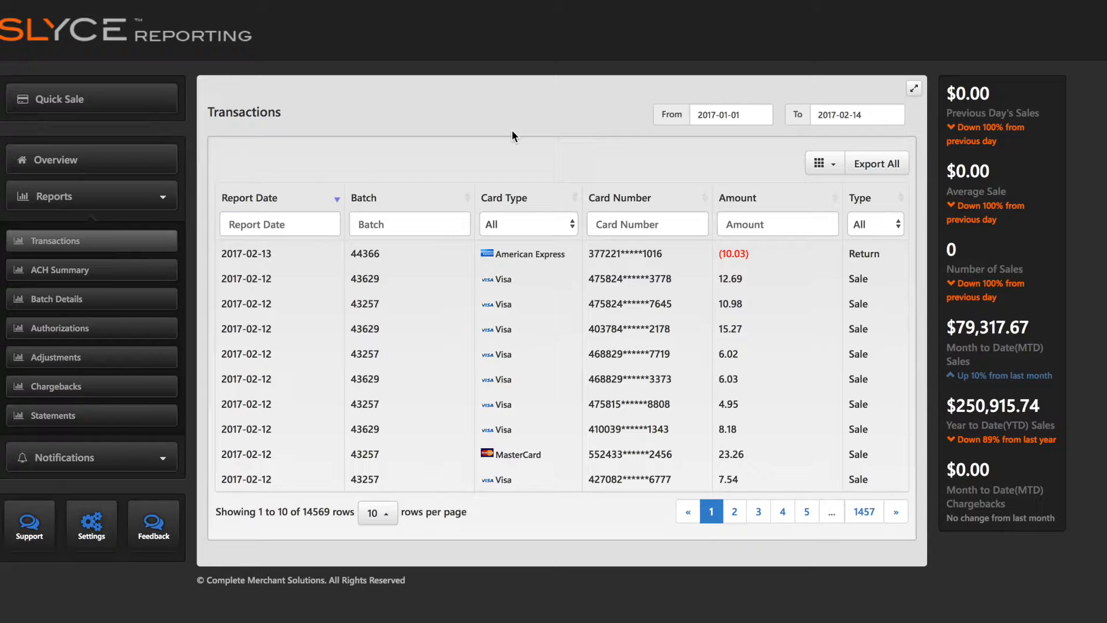
pyautogui.click(529, 224)
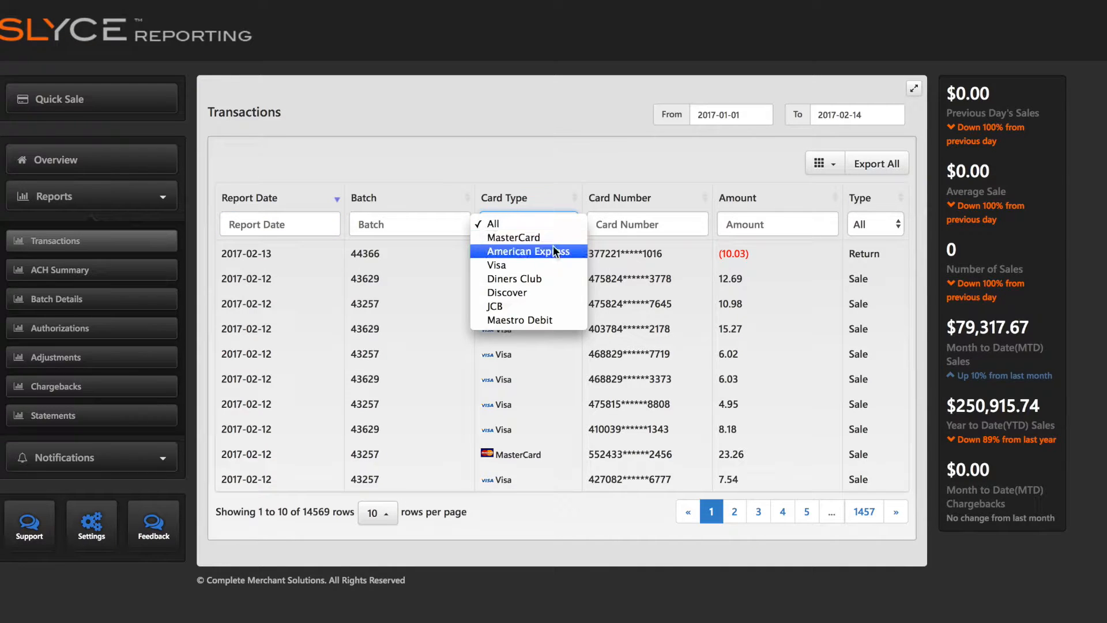
pyautogui.click(529, 250)
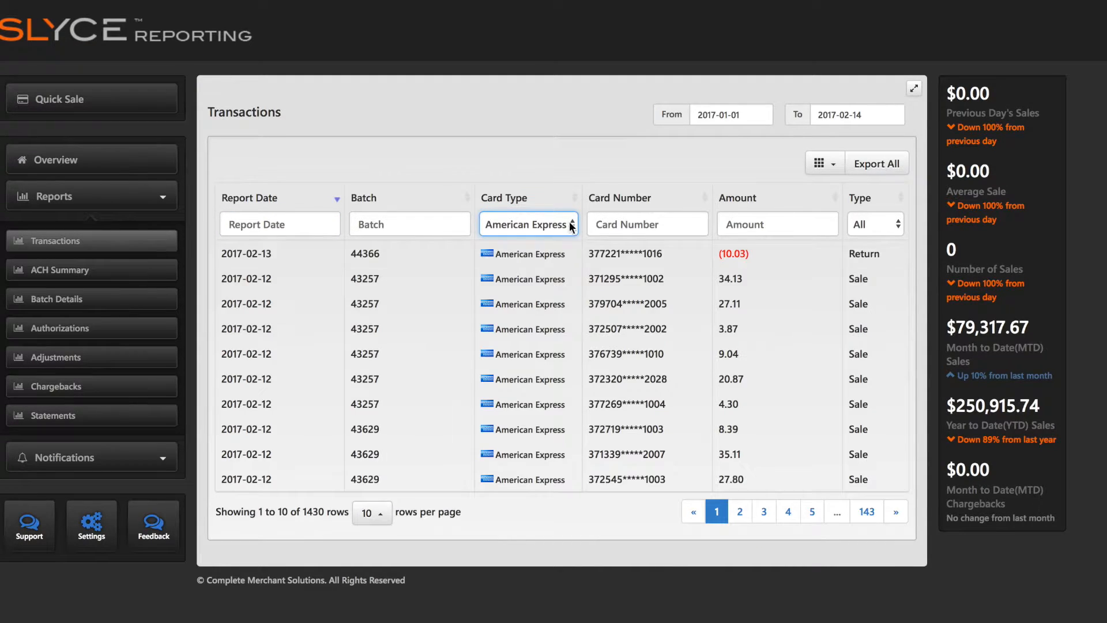
pyautogui.click(528, 223)
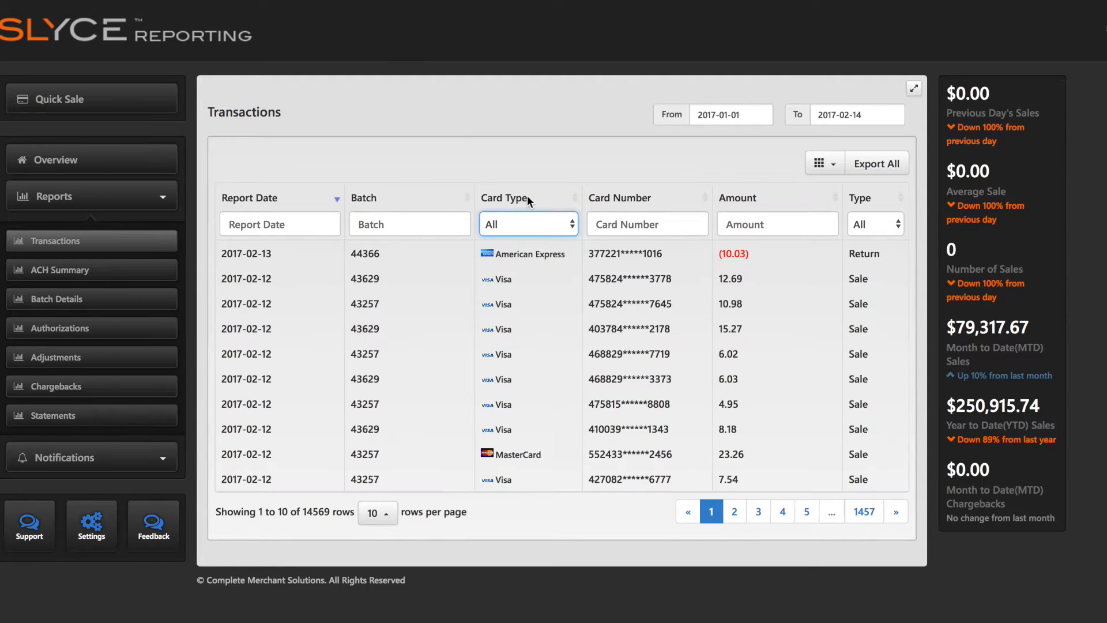
# Filter by card number 2009 (25 rows), clear it, then filter by amount 10.9.
pyautogui.click(645, 224)
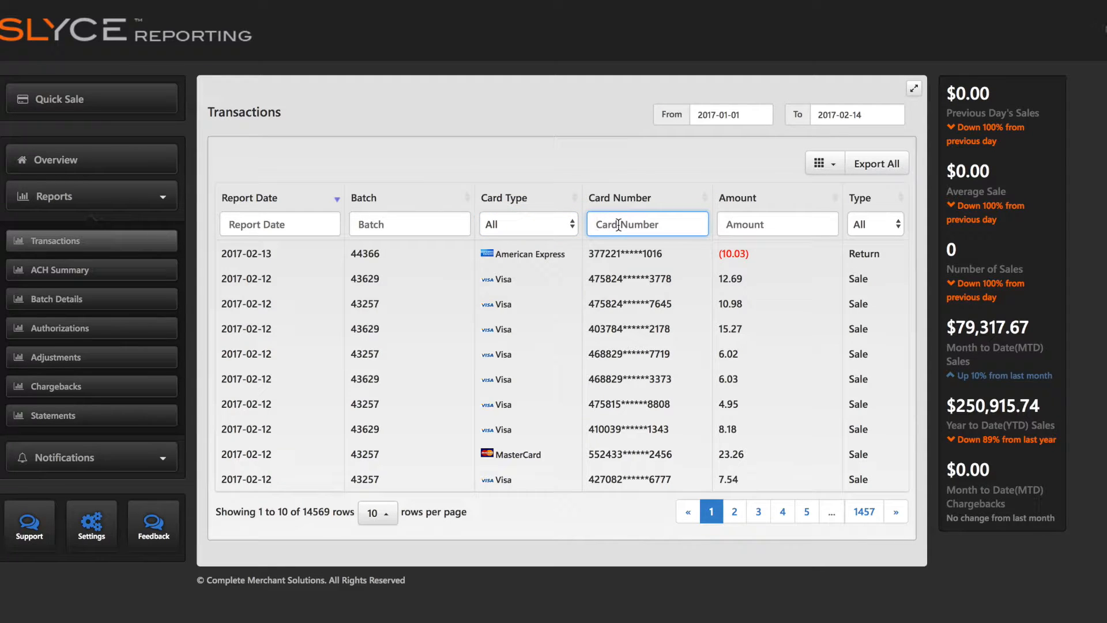
pyautogui.write('2009')
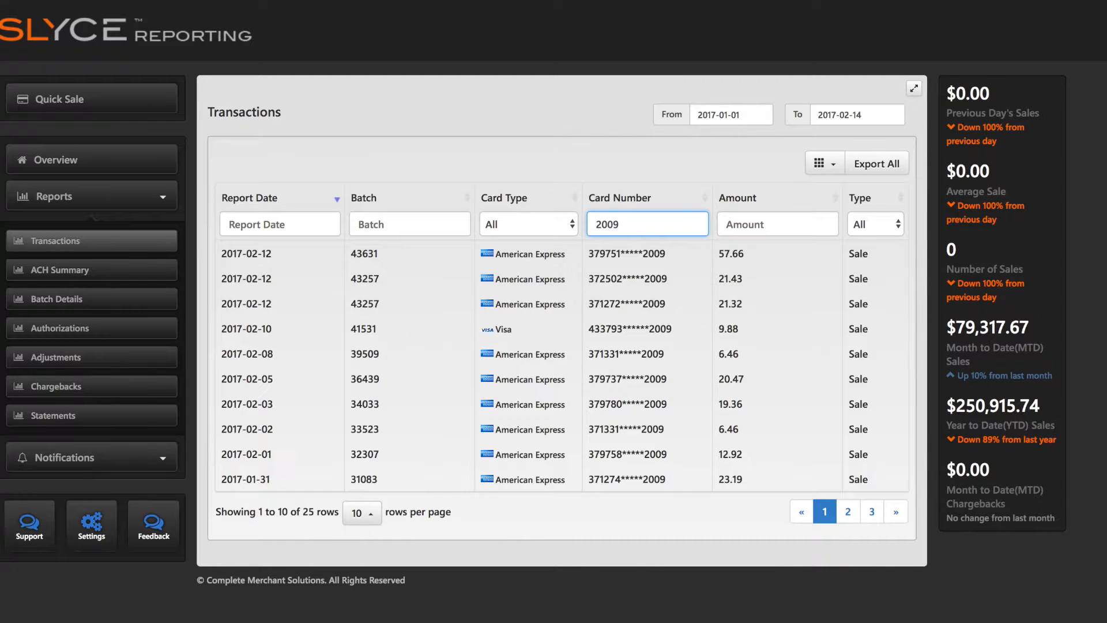
pyautogui.click(646, 223)
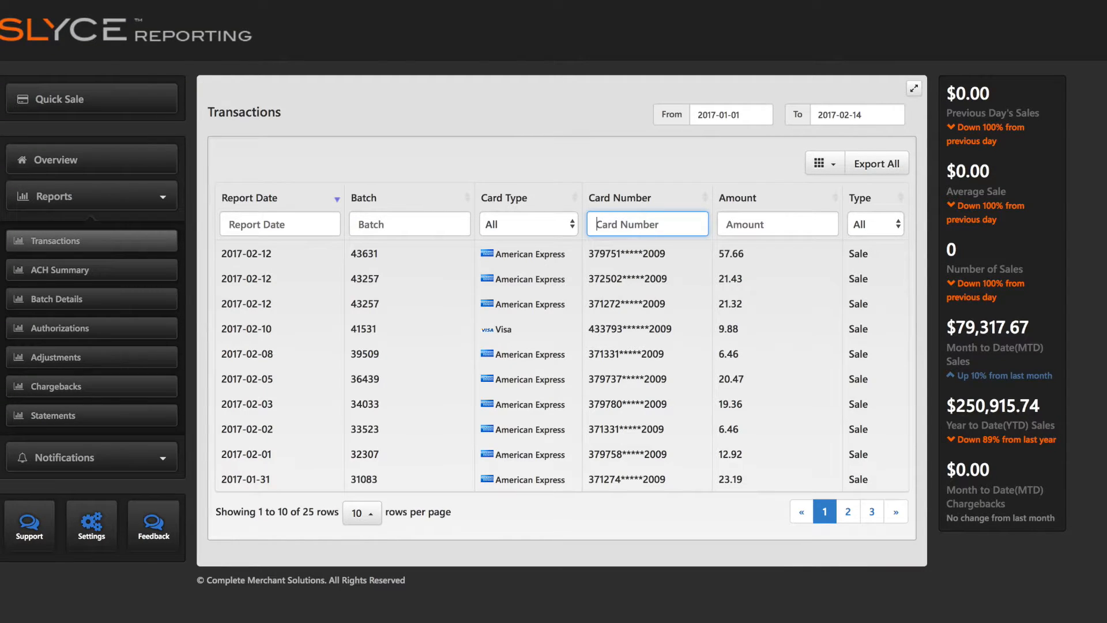
pyautogui.click(776, 224)
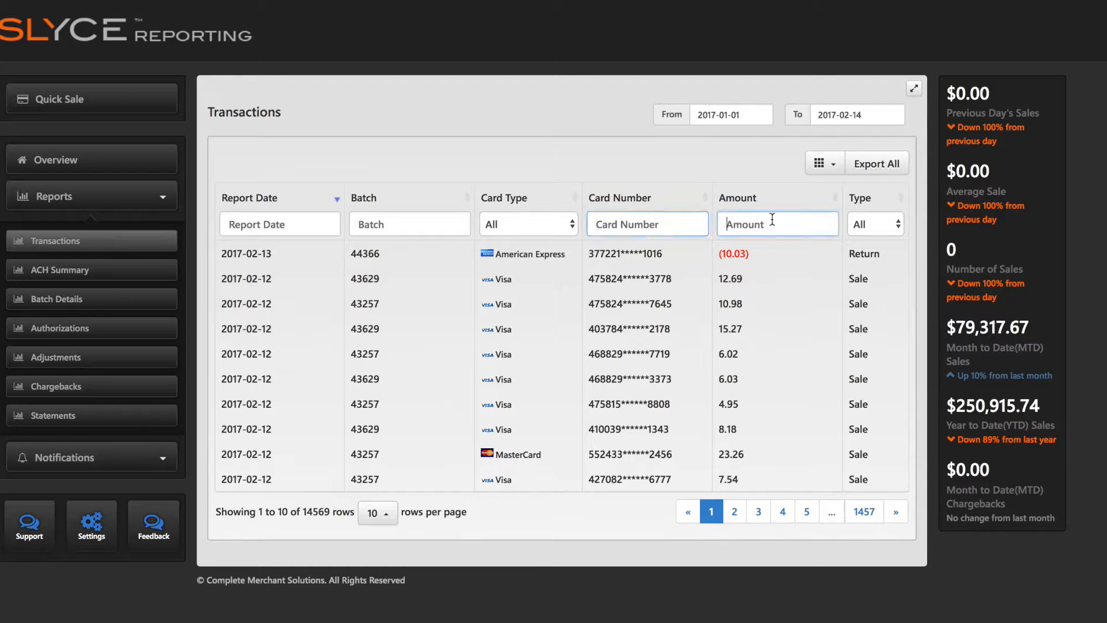
pyautogui.write('10.9')
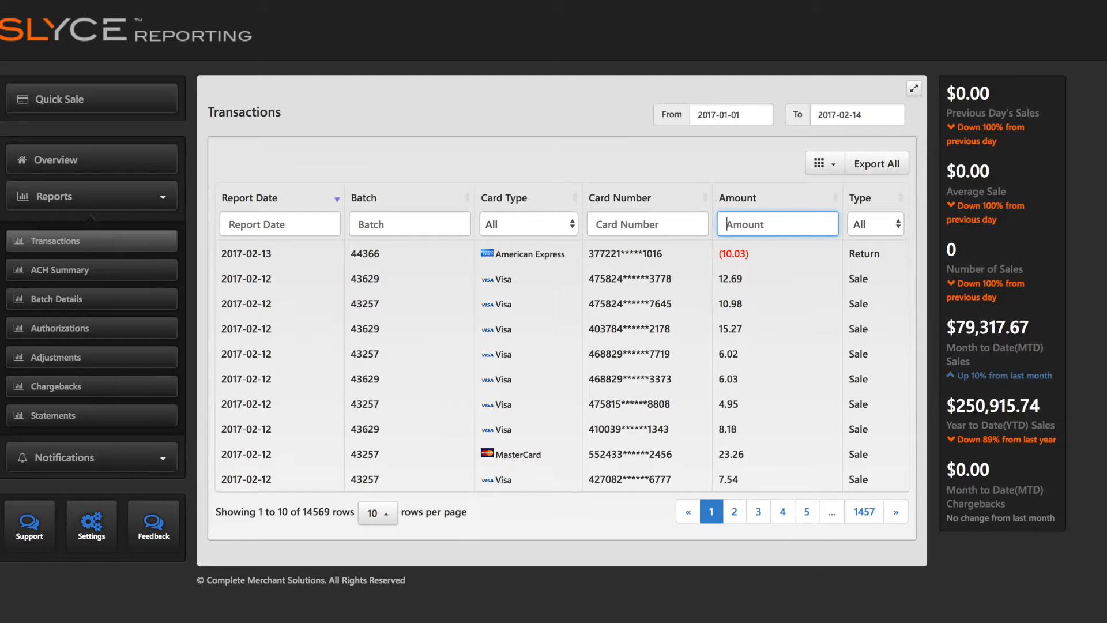
pyautogui.moveTo(587, 303)
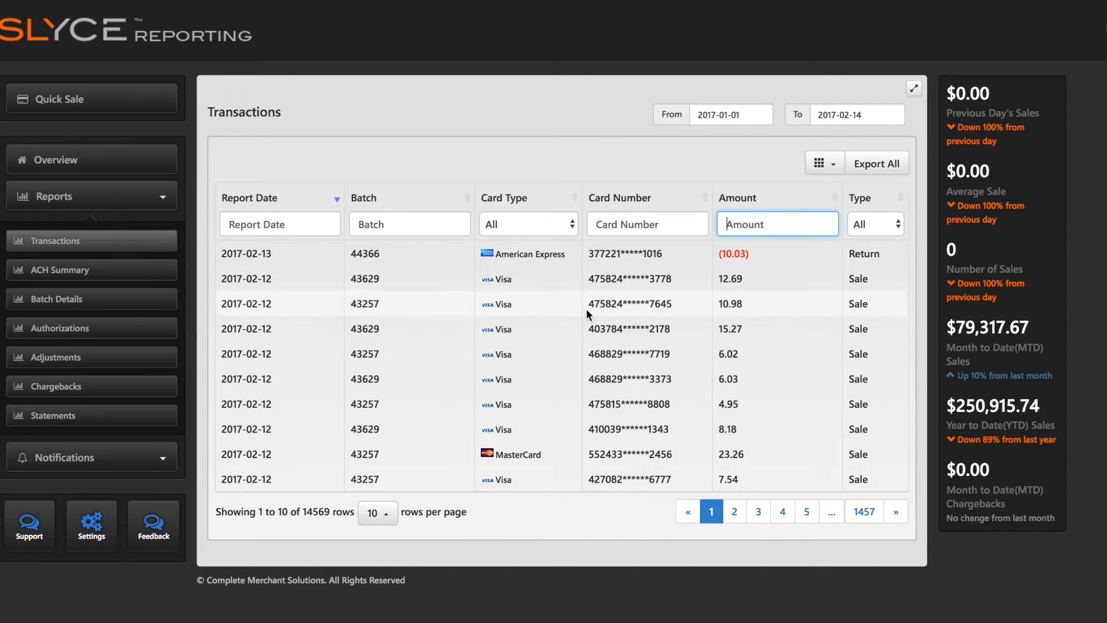
# Page through the Transactions report to pages 2, 3 and 4.
pyautogui.click(376, 512)
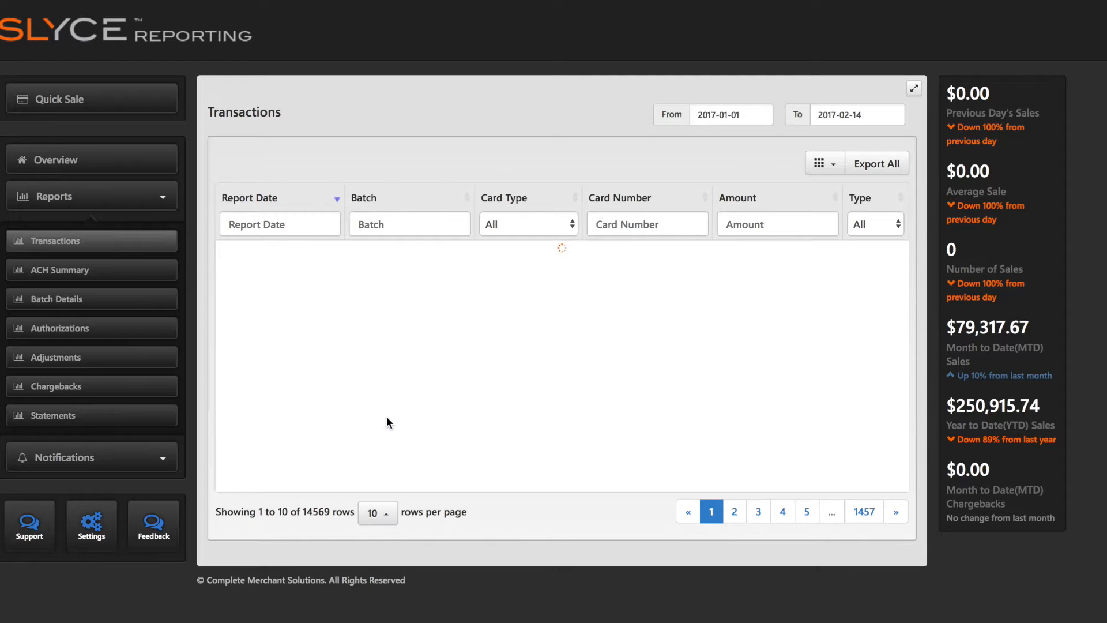
pyautogui.click(733, 510)
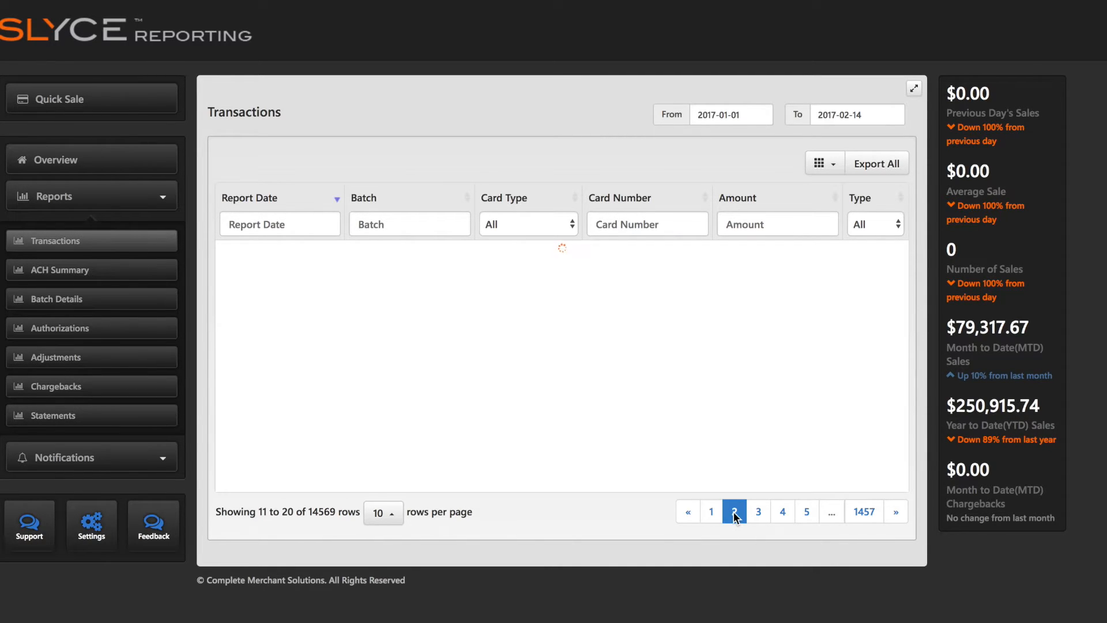
pyautogui.click(758, 511)
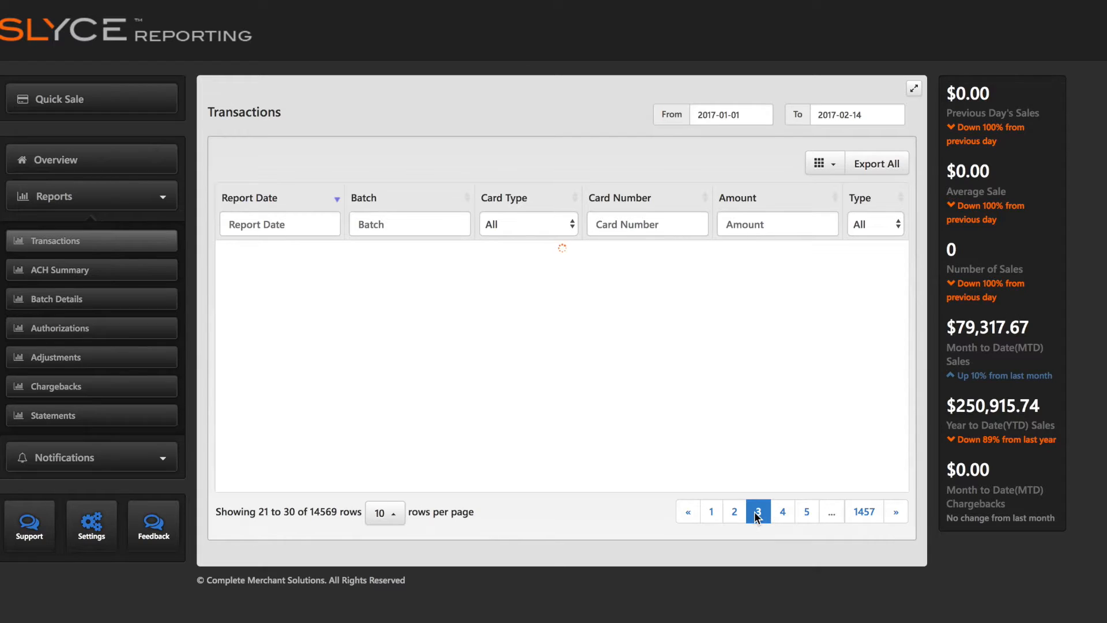
pyautogui.click(781, 511)
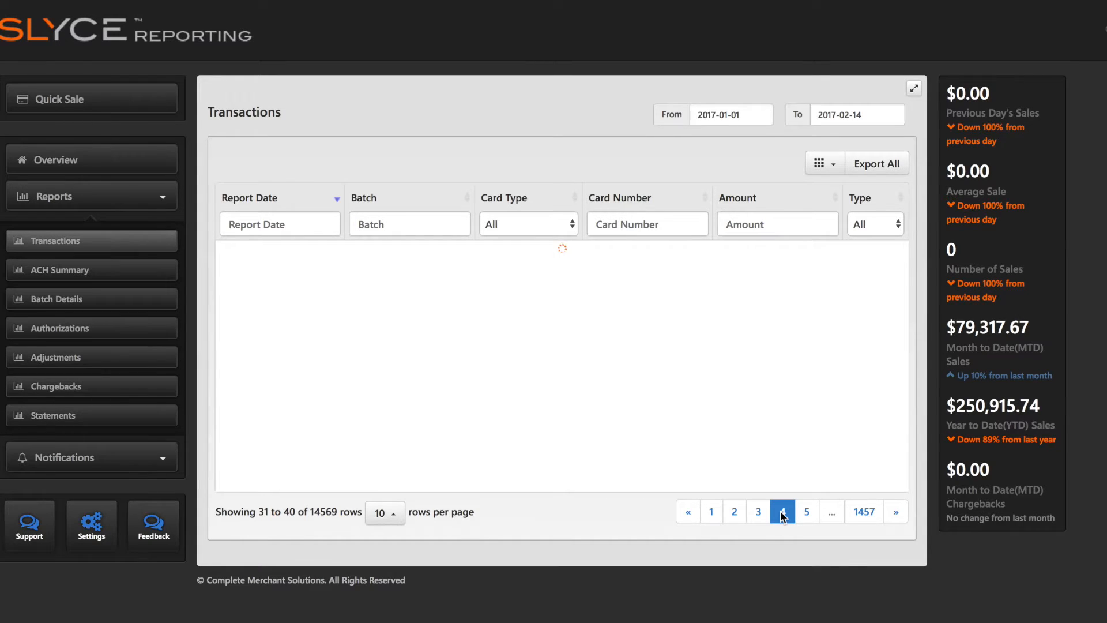
pyautogui.click(781, 511)
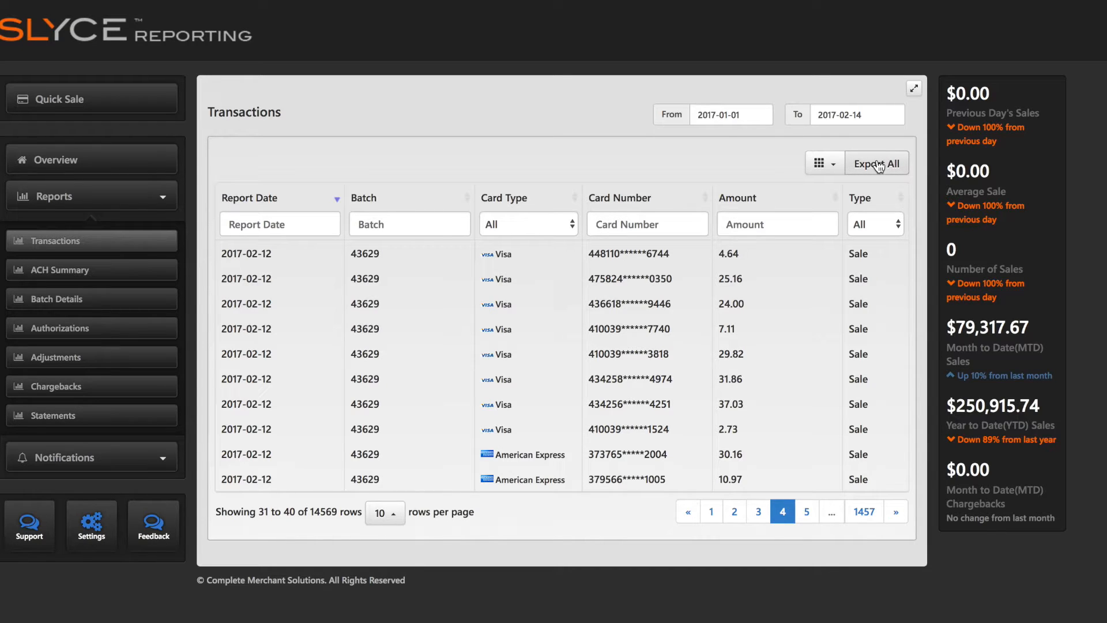
pyautogui.moveTo(675, 200)
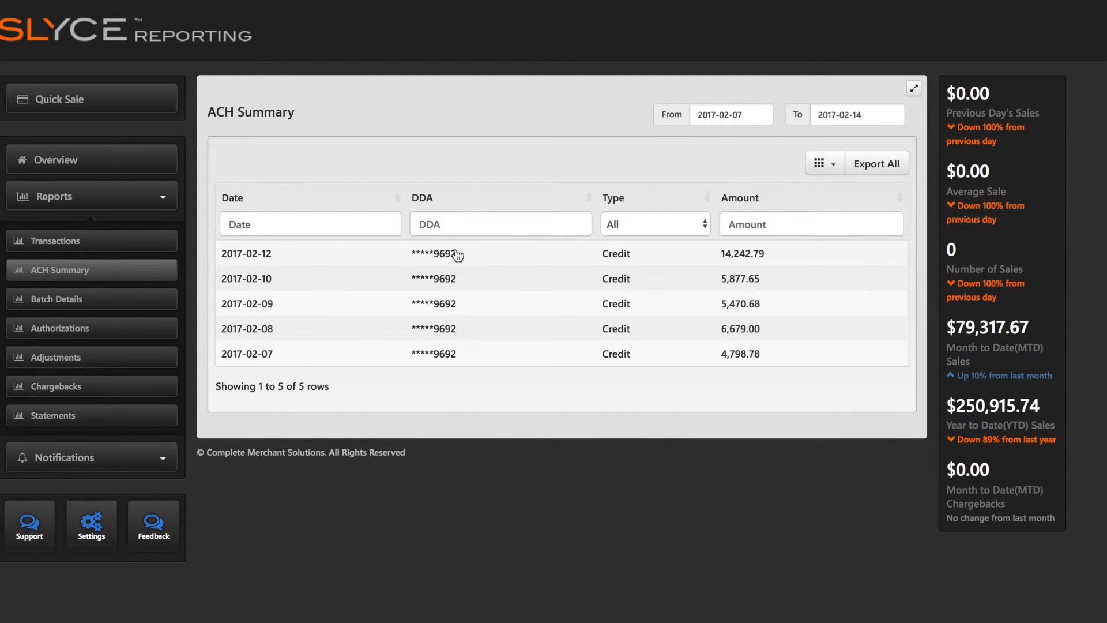
# Expand and collapse the 2017-02-12 ACH deposit breakdown, then open the Batch Details report.
pyautogui.click(438, 254)
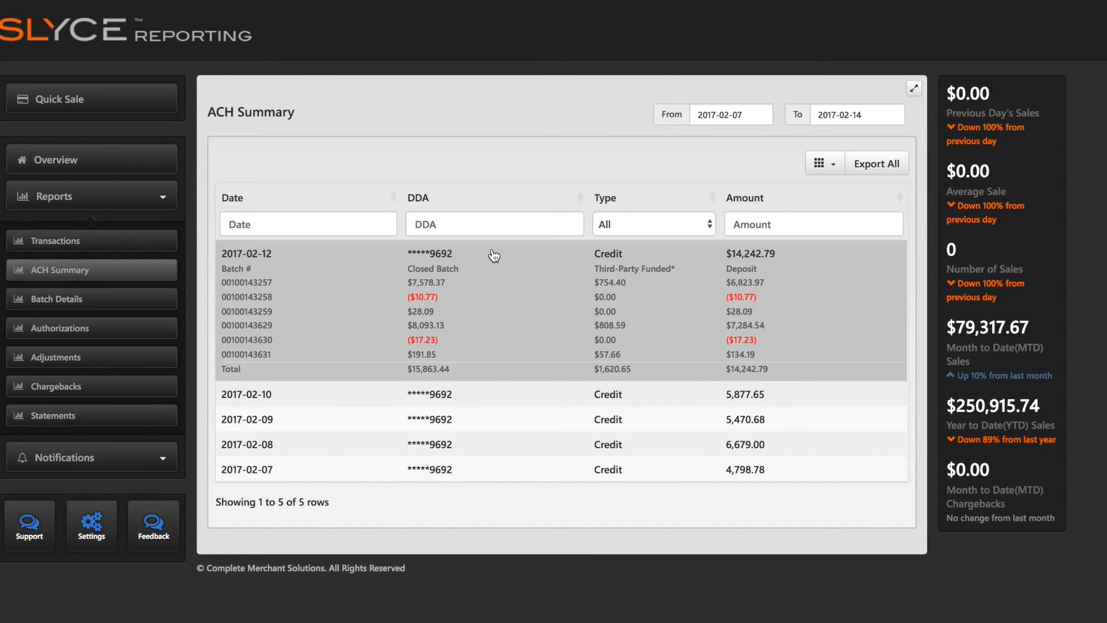
pyautogui.click(246, 254)
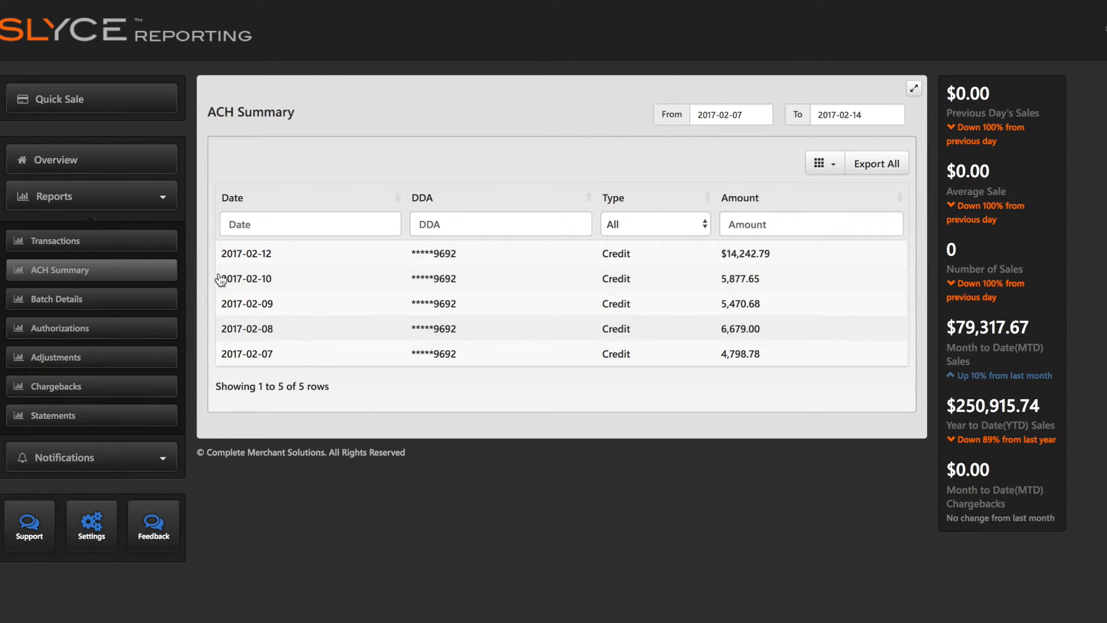
pyautogui.click(61, 298)
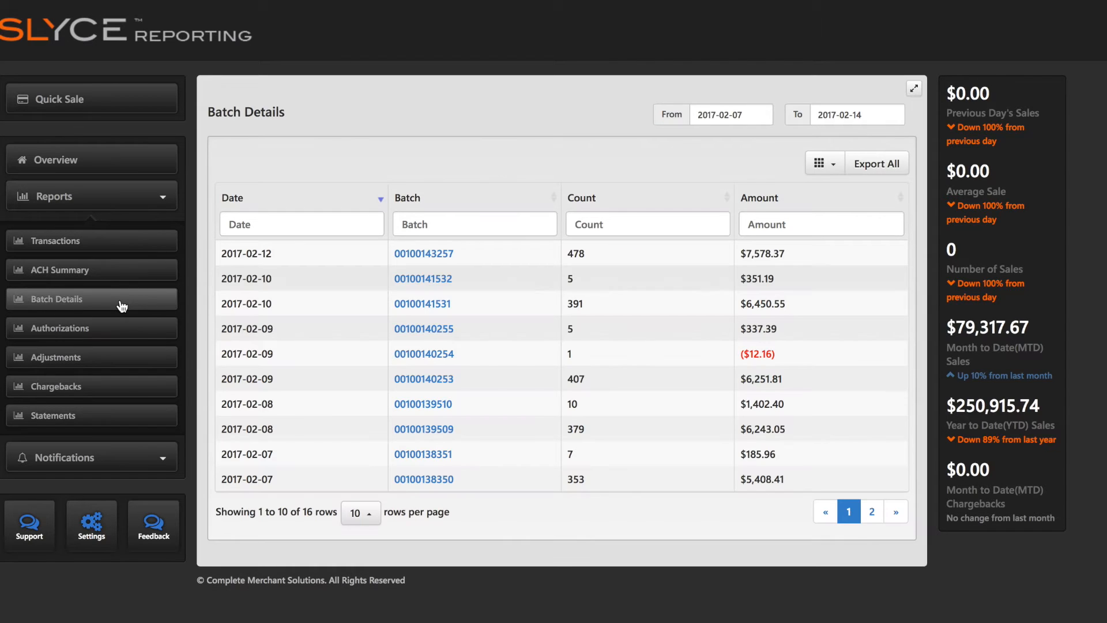
pyautogui.moveTo(423, 254)
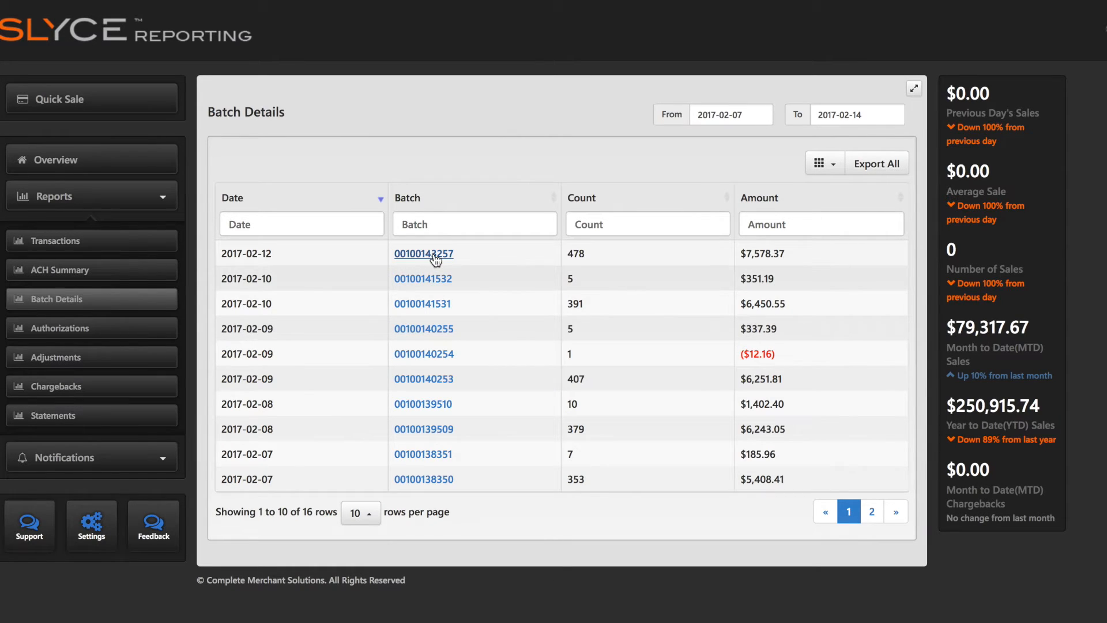
pyautogui.click(423, 254)
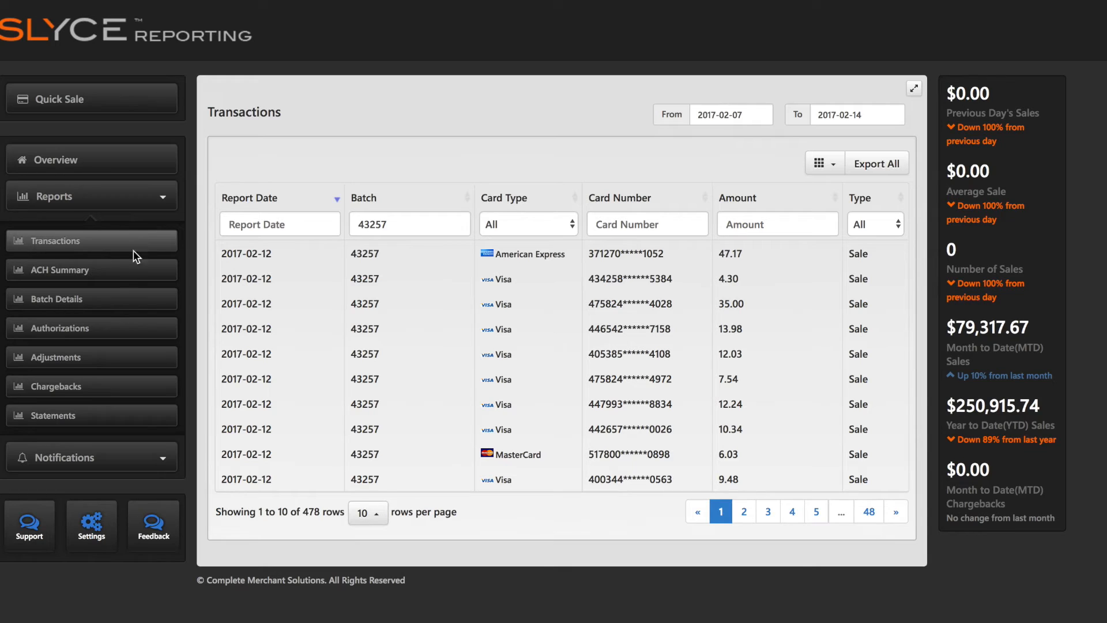
pyautogui.click(54, 417)
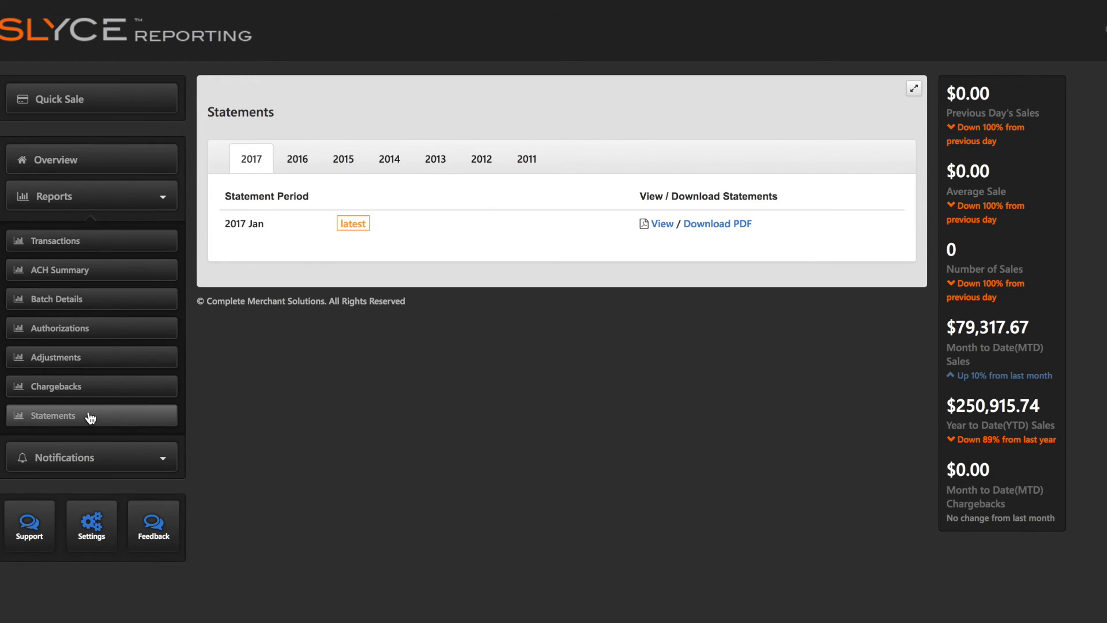